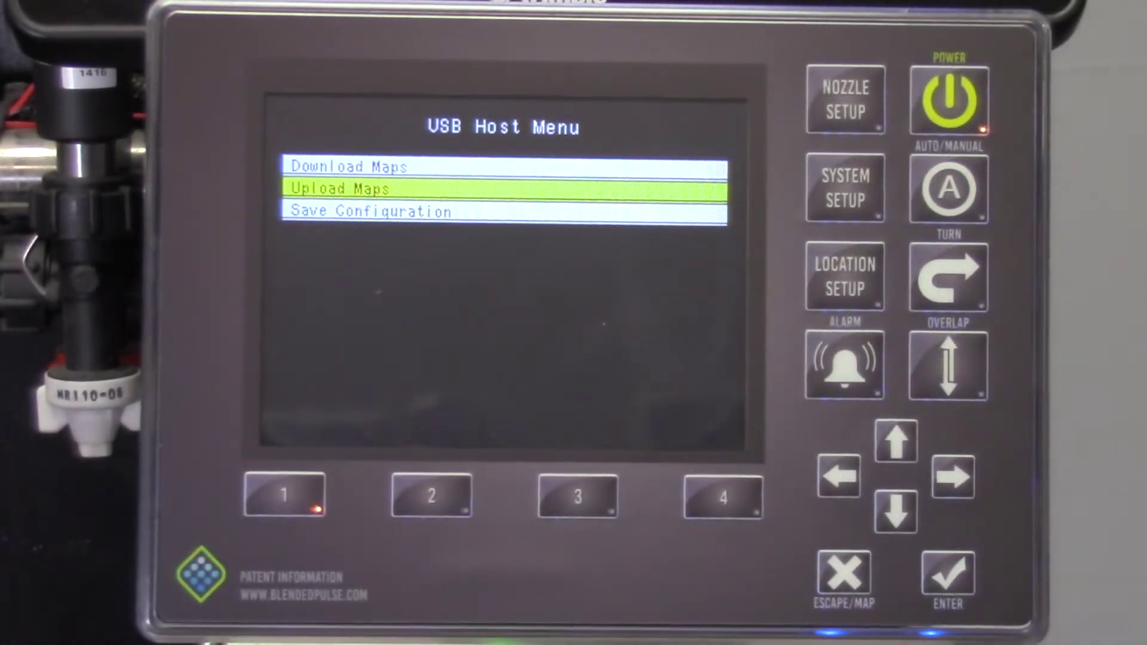
- Highlight Save Configuration in the USB Host Menu and choose it
click(893, 448)
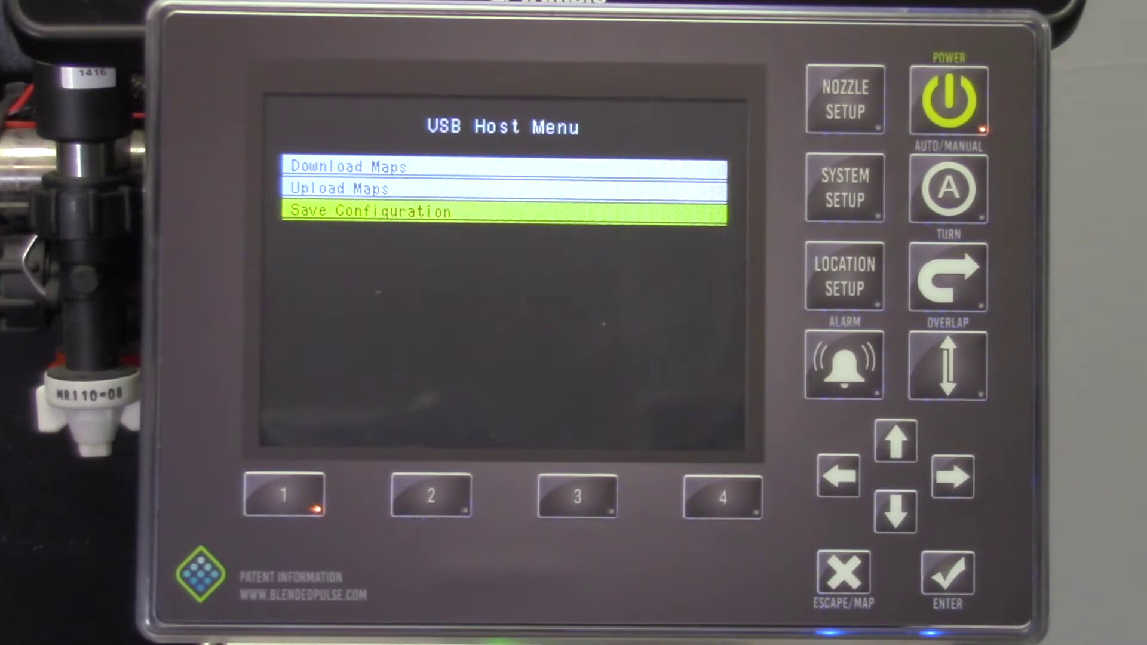
click(948, 580)
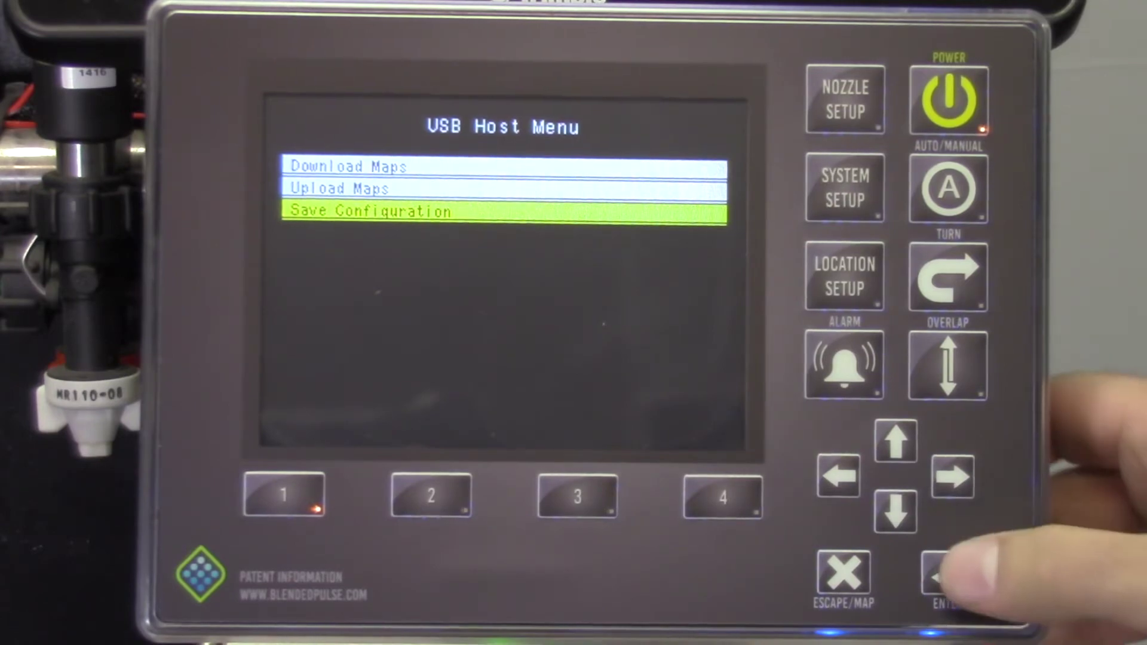
- Confirm saving the configuration to the USB drive and return to the System Normal run screen
click(943, 576)
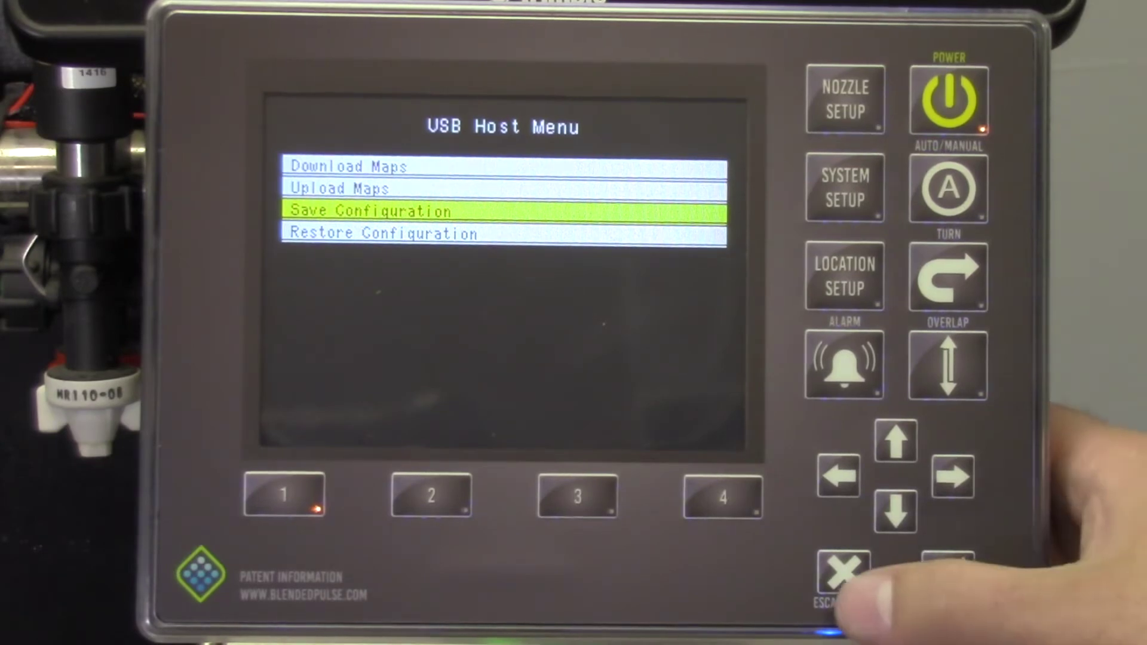
click(838, 579)
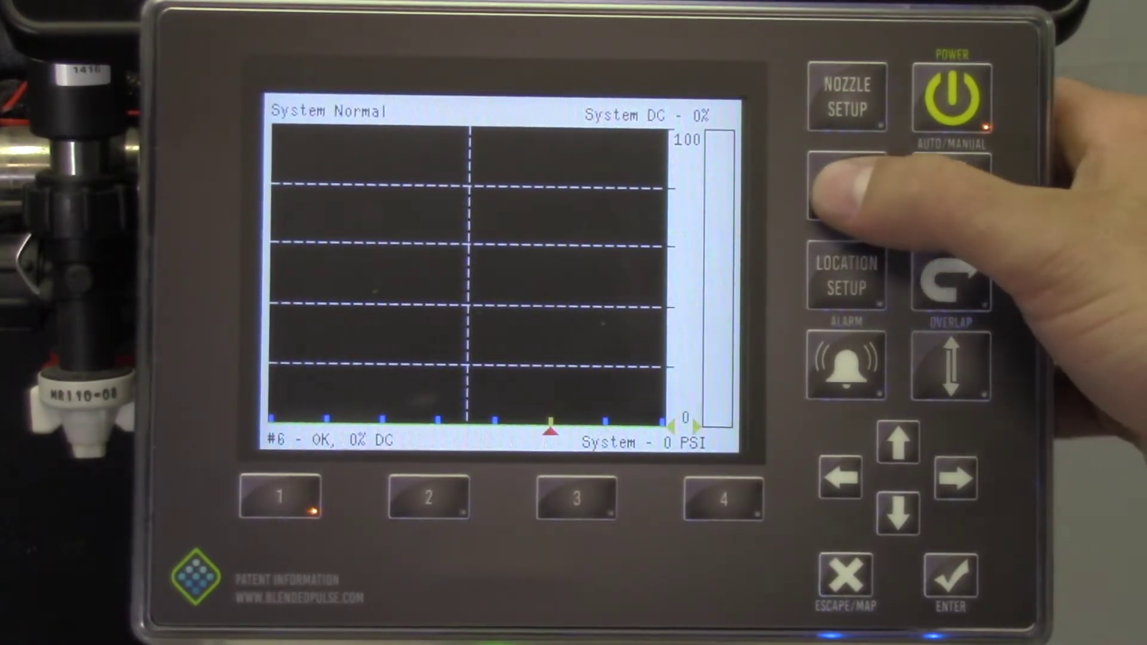
- Reach 38 Factory Reset via System Setup's 25 Advanced Settings and request it, showing the NO-highlighted prompt
click(847, 186)
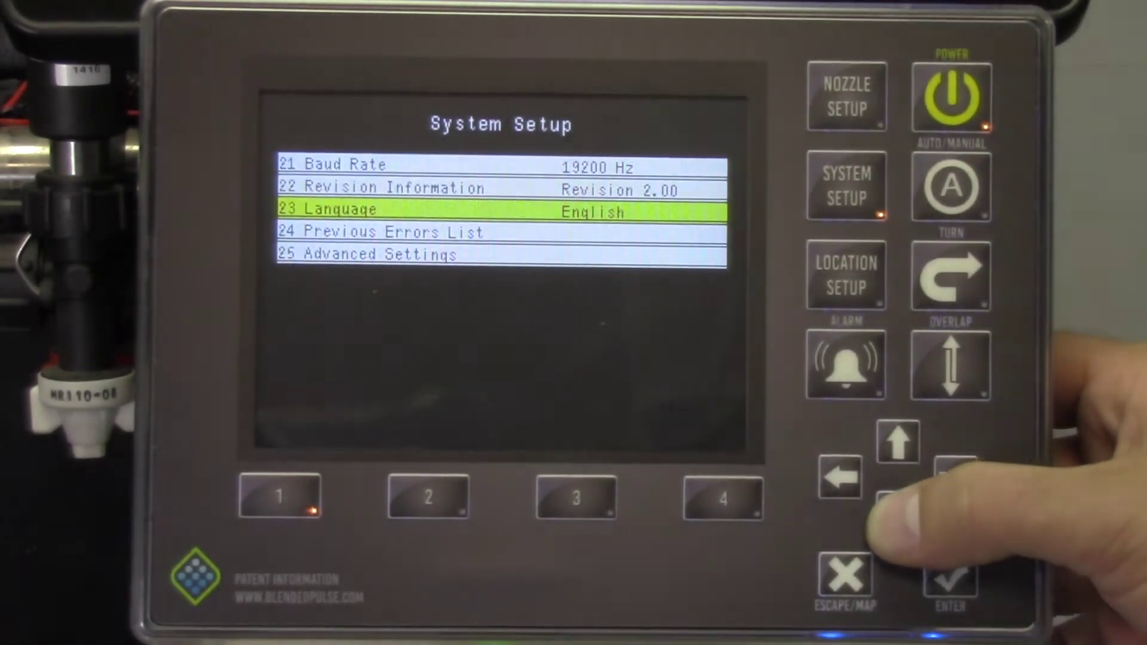
click(946, 586)
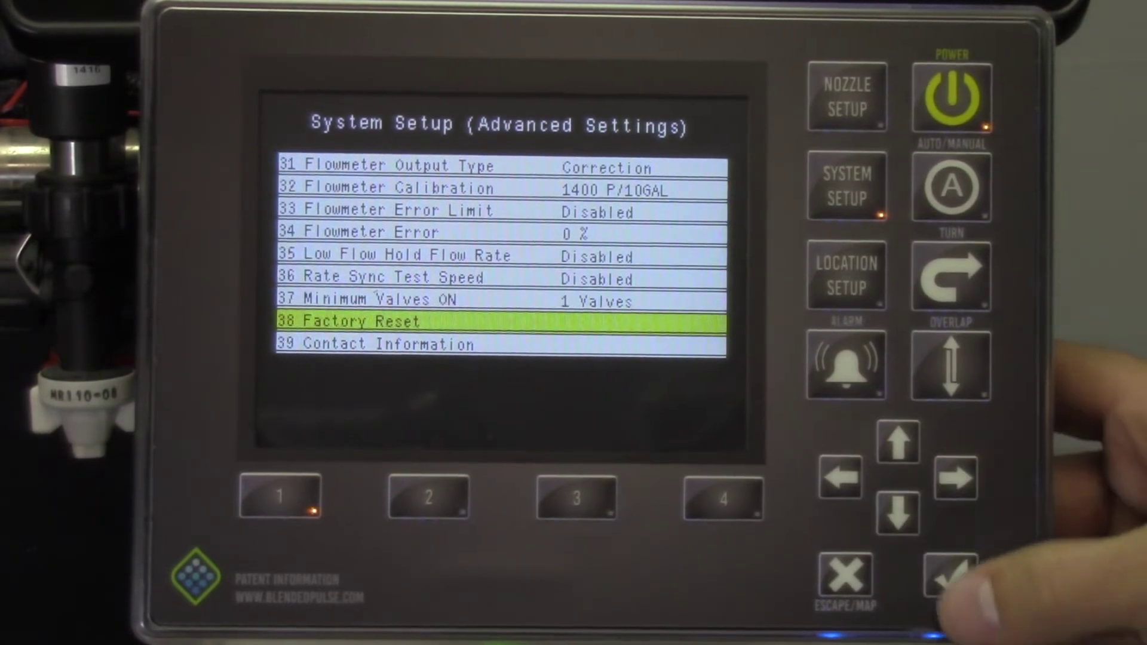
click(948, 586)
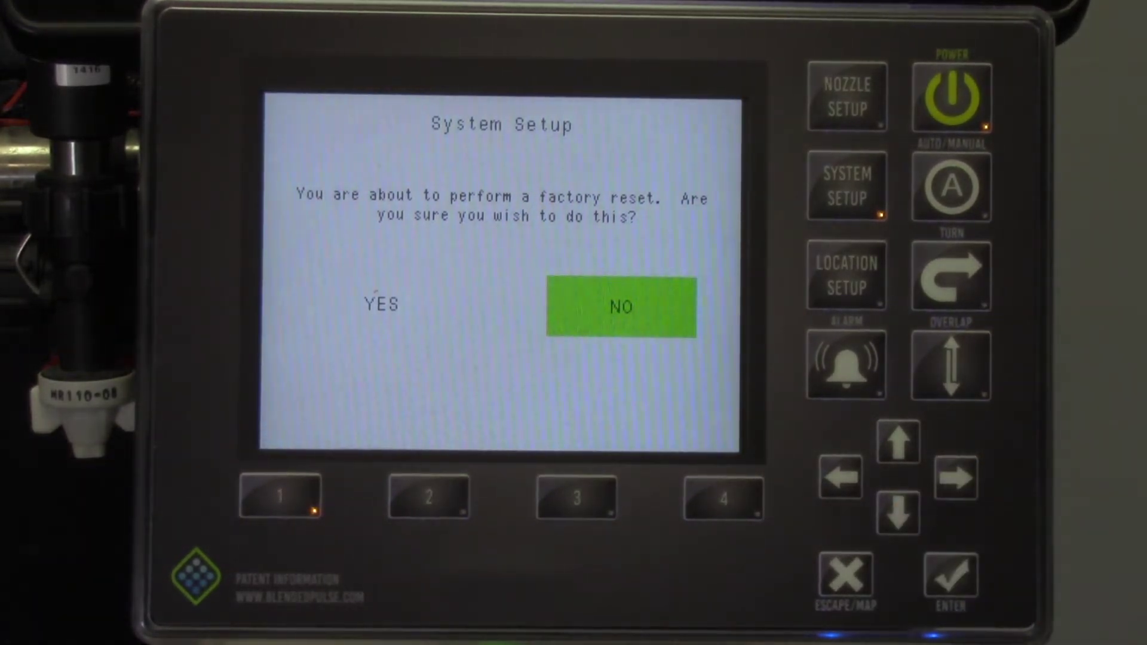